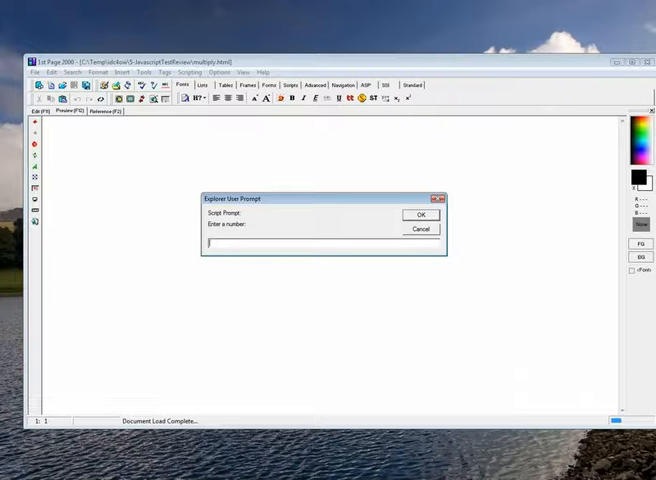
Answer the two prompts with 24 and 49 and dismiss the resulting product message
text(24)
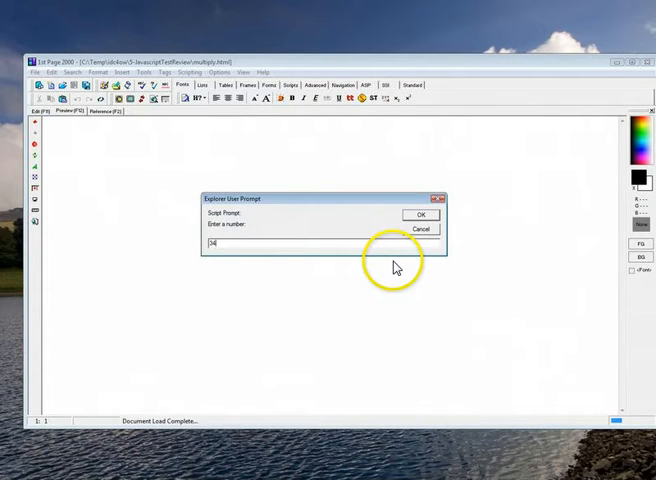
click(420, 214)
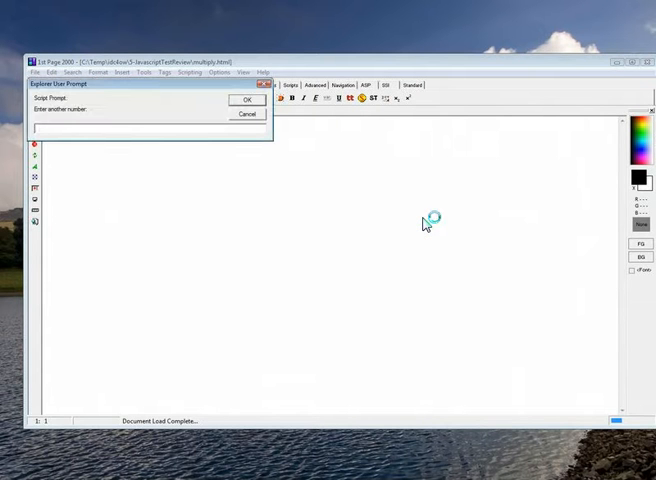
text(49)
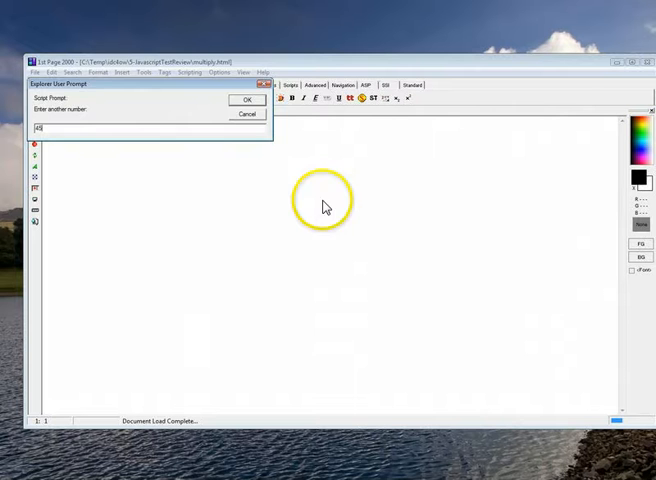
click(246, 100)
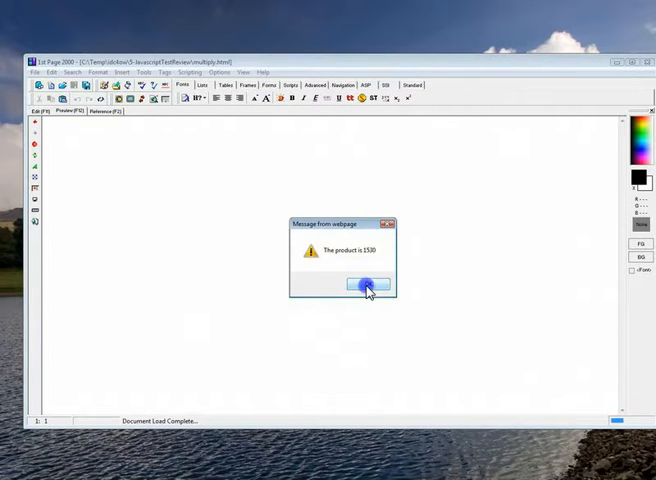
click(366, 284)
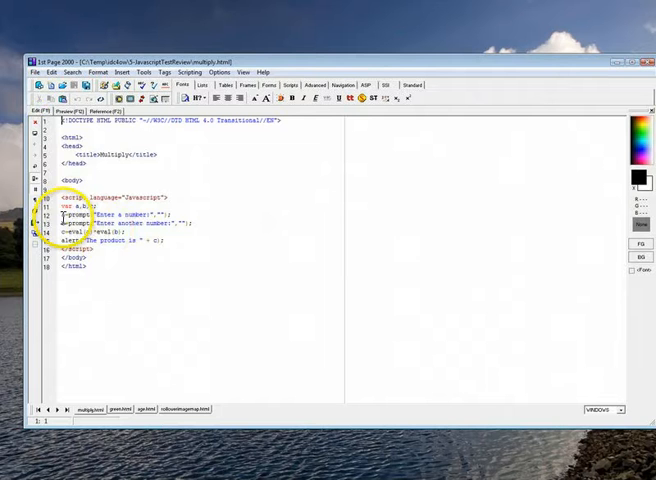
Edit the script lines, then answer both prompts again and dismiss the product message
drag(62, 214, 210, 220)
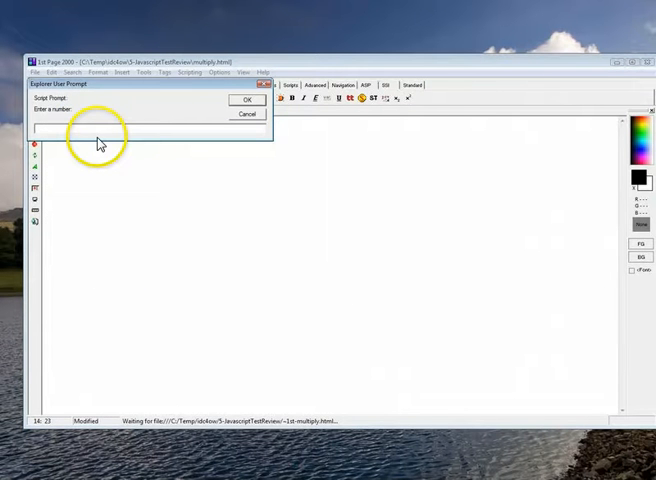
click(246, 100)
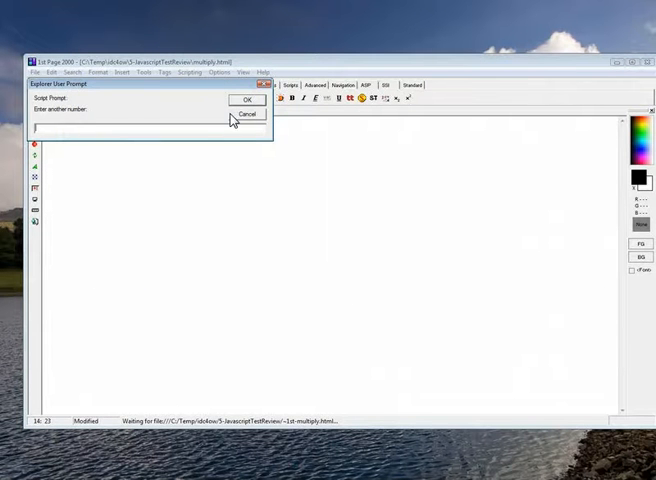
click(248, 100)
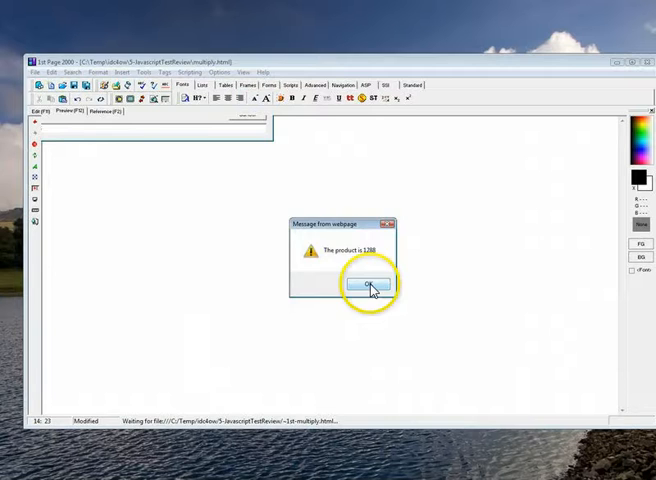
click(368, 284)
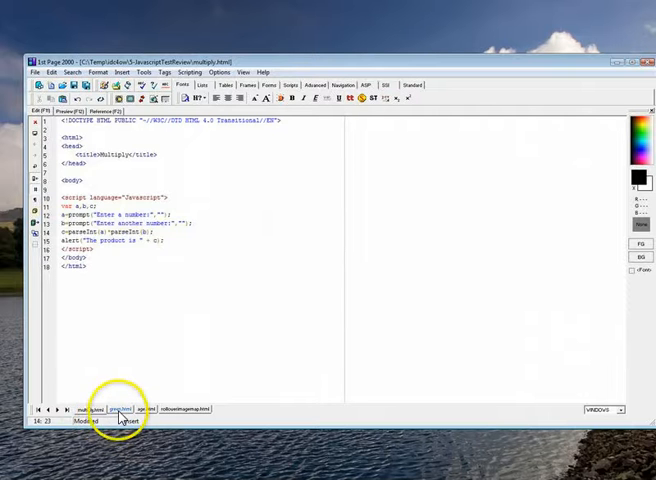
Switch to green.html, hover its Green link in Preview to turn the background green, then return to Edit
click(120, 408)
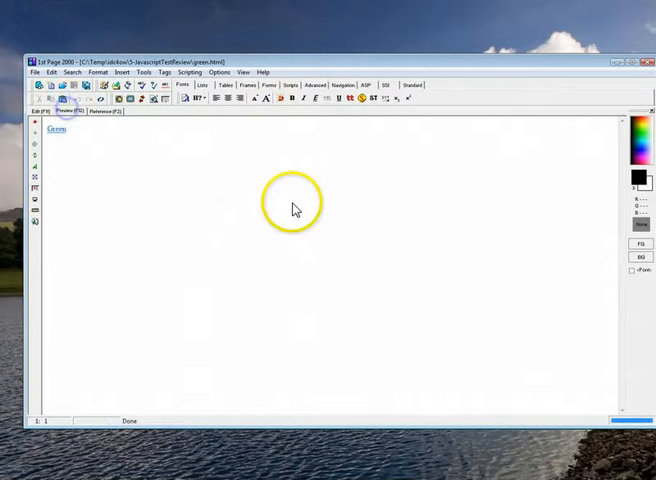
mouse_move(112, 248)
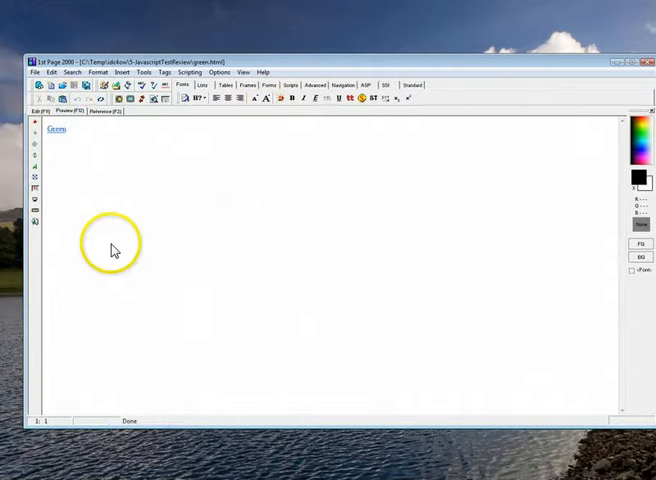
click(72, 112)
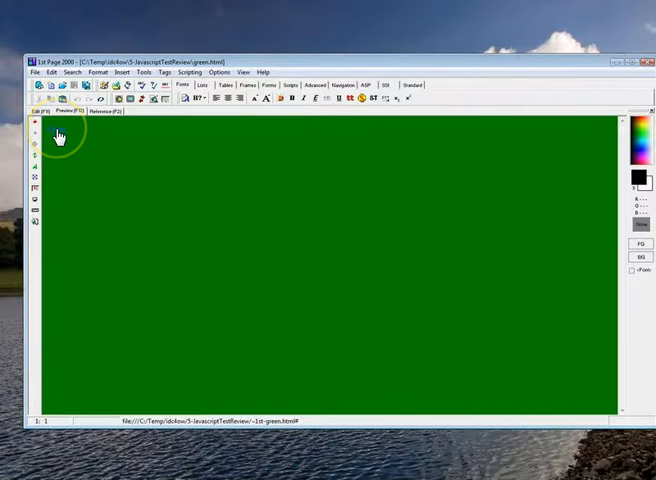
click(48, 112)
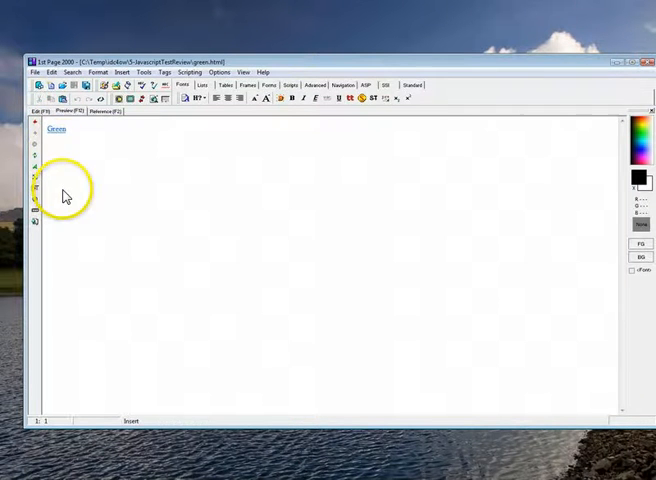
mouse_move(88, 192)
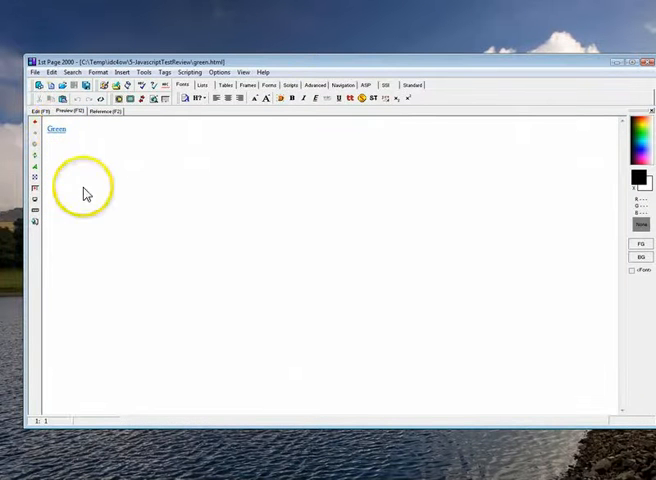
click(42, 112)
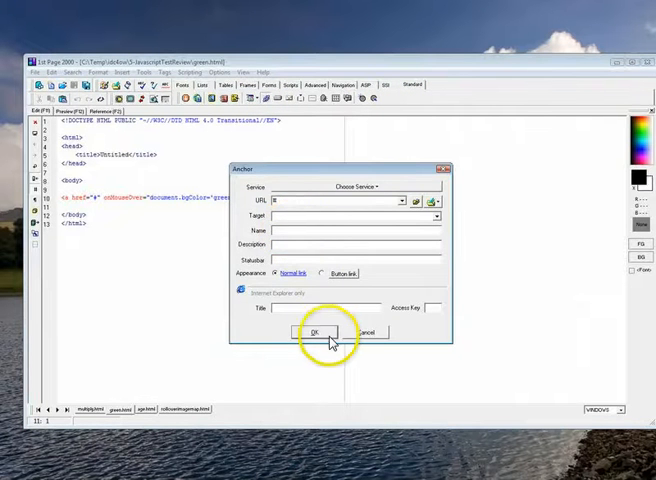
Insert a new link with text 'Red' and highlight its onMouseOut white-background attribute
click(314, 332)
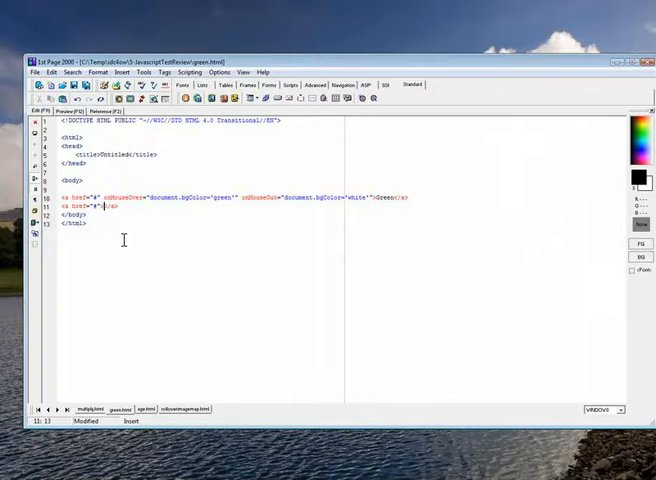
text(Red)
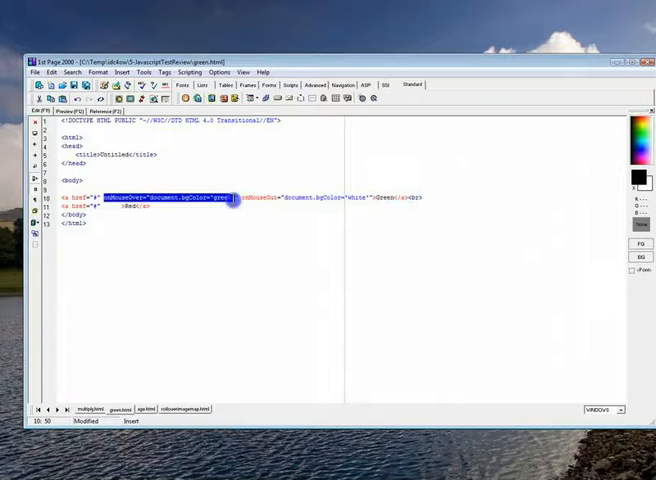
drag(230, 196, 390, 196)
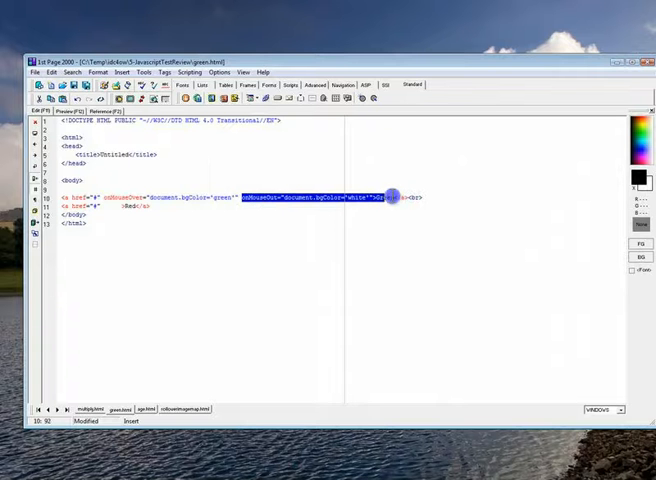
mouse_move(248, 310)
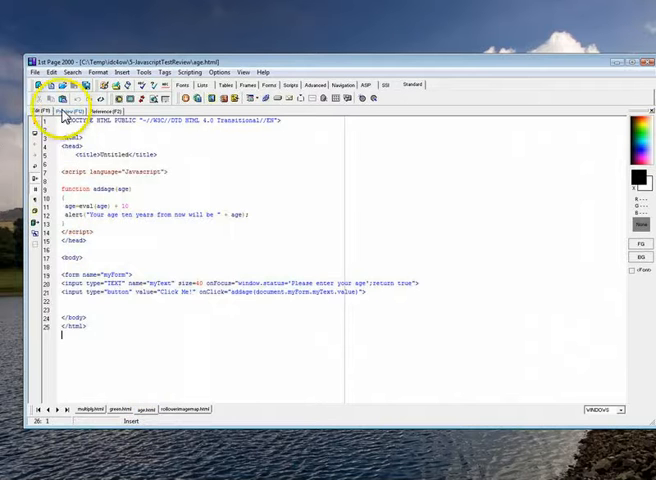
Run the age calculation with 'Click Me!' and dismiss the age-plus-ten result message
click(96, 112)
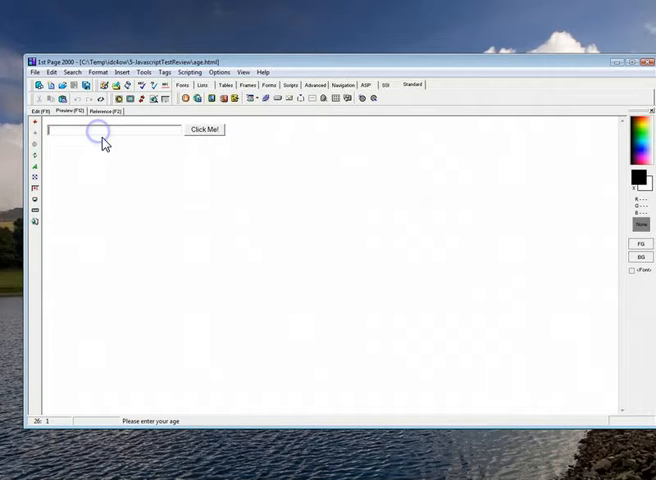
mouse_move(100, 140)
text(4)
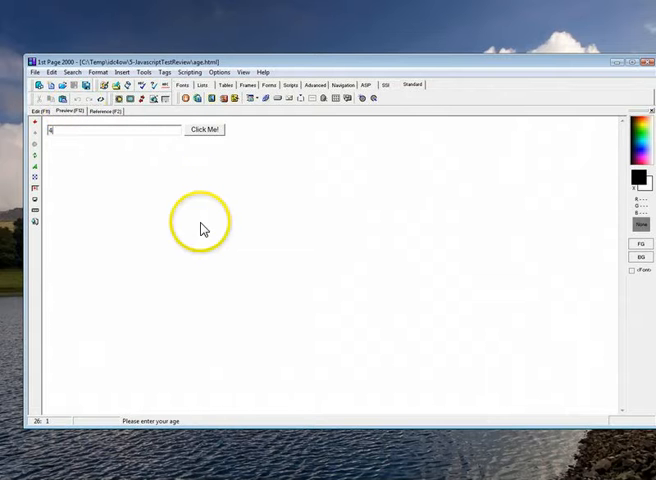
click(204, 130)
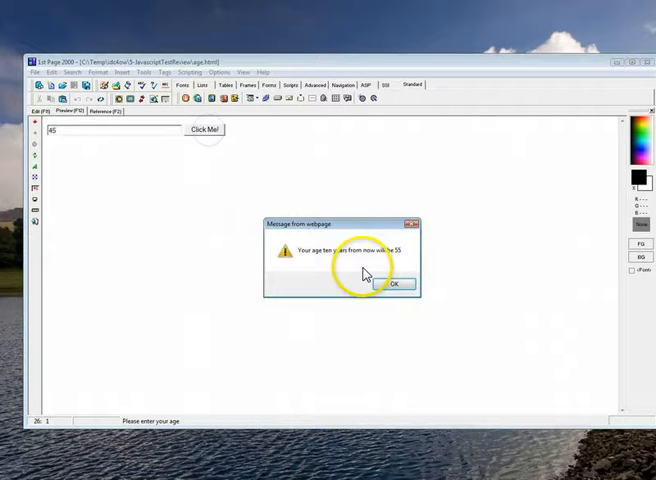
mouse_move(392, 284)
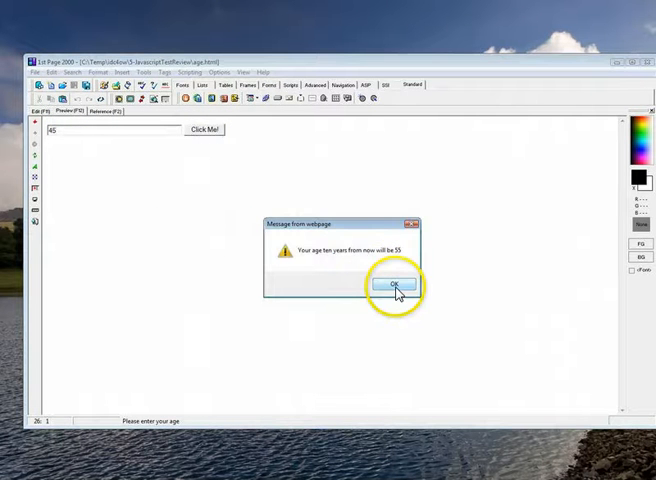
click(392, 284)
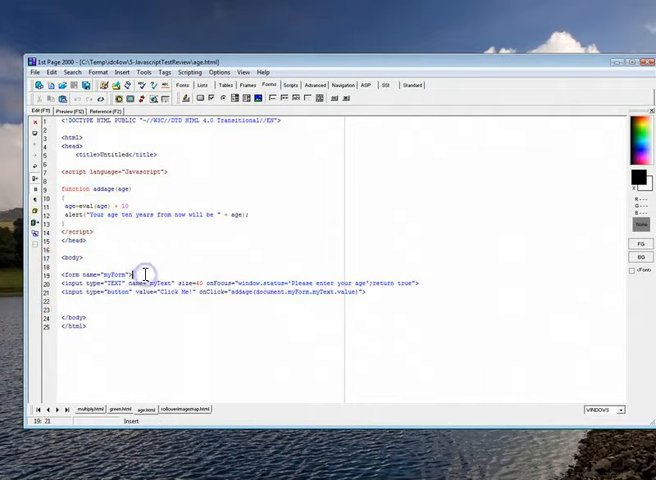
Delete code, check the age-adder page in Preview and return to its source
key(Delete)
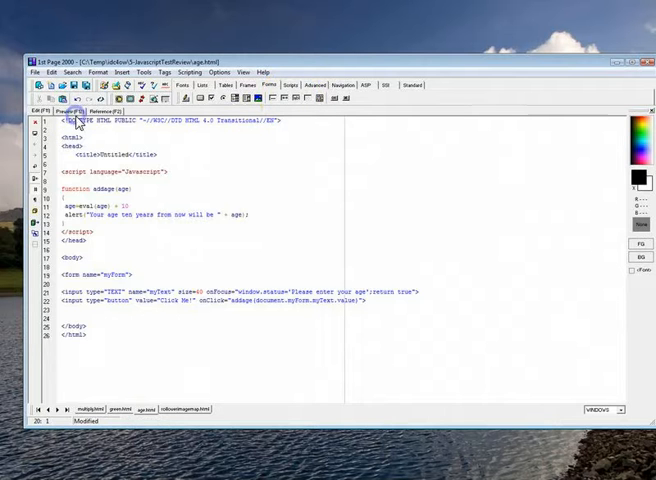
click(62, 112)
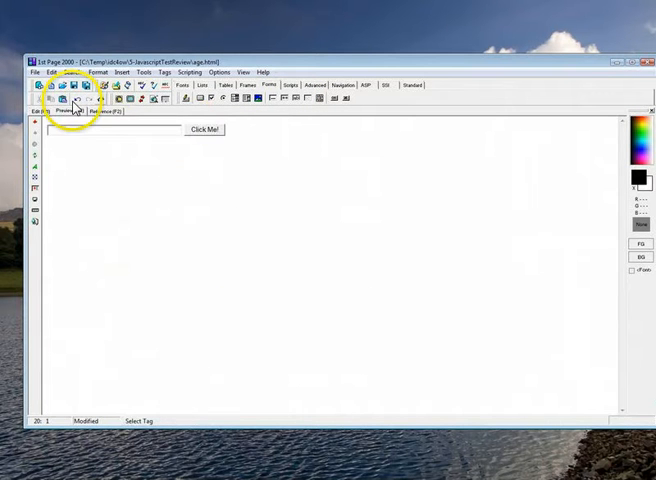
click(44, 112)
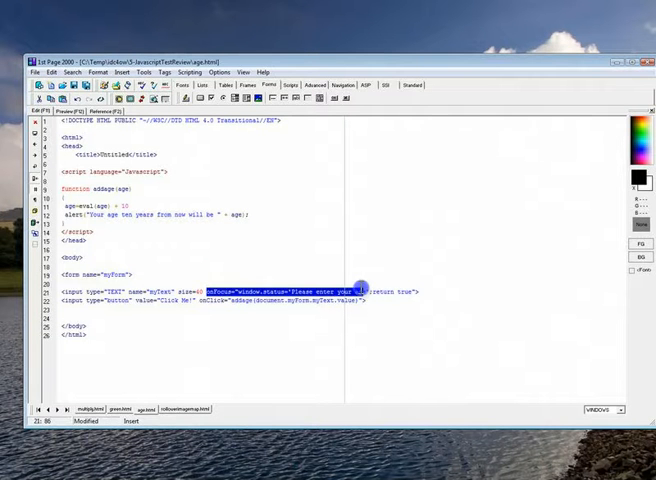
Delete the onMouseOver window.status attribute from the age box and confirm no status message appears
drag(360, 292, 410, 292)
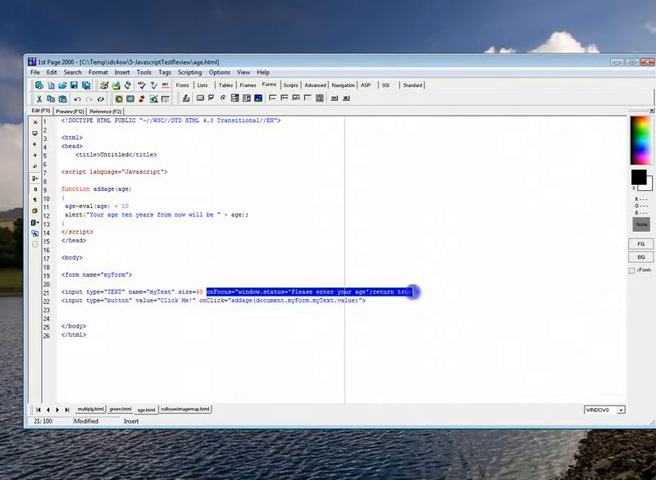
key(Delete)
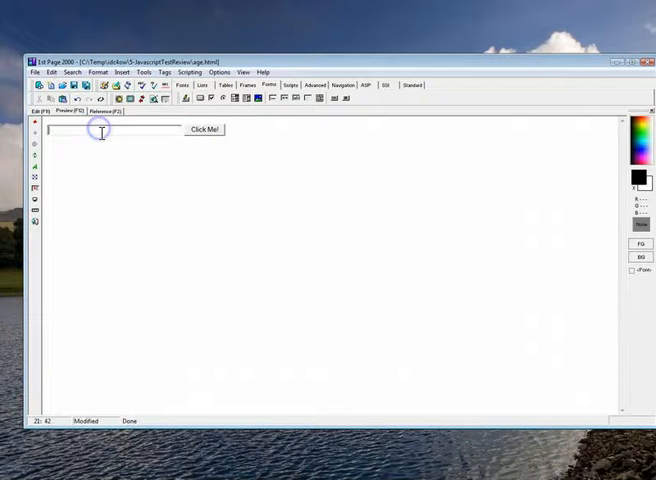
click(204, 130)
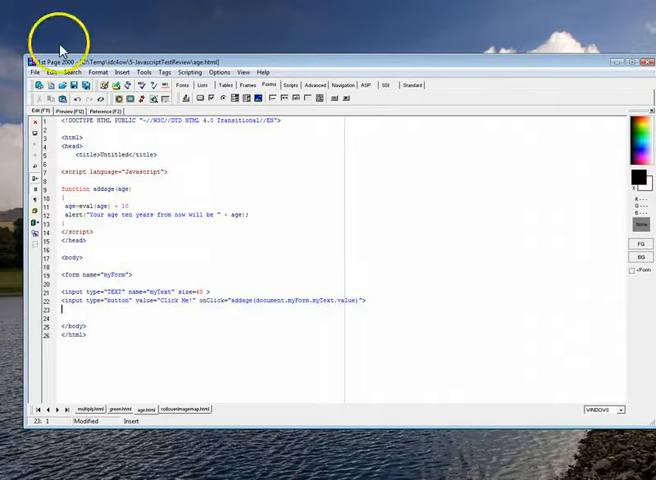
click(68, 112)
text(34)
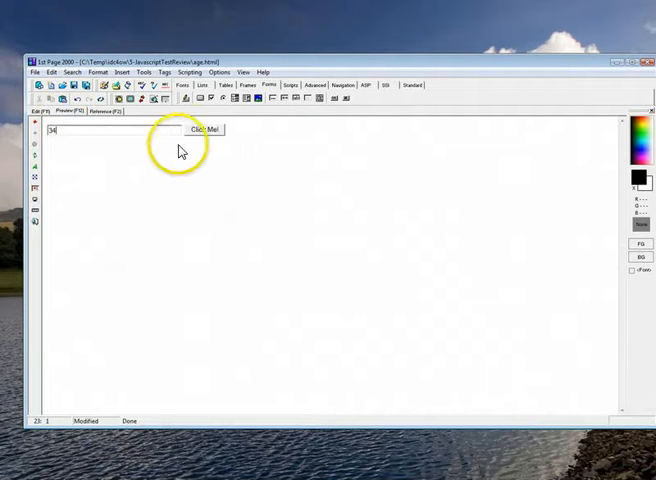
click(204, 130)
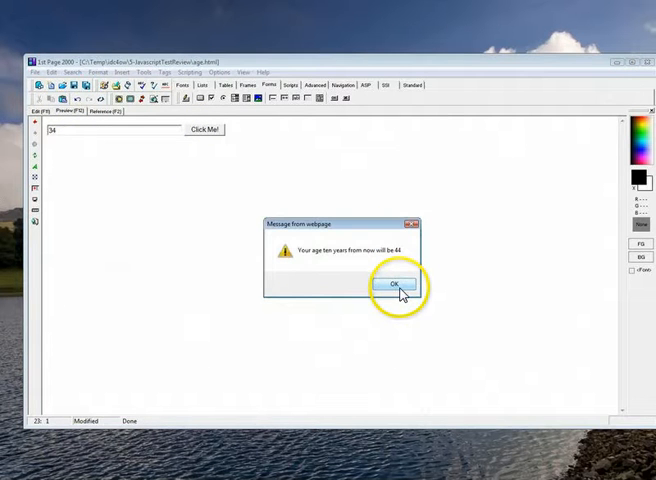
click(396, 284)
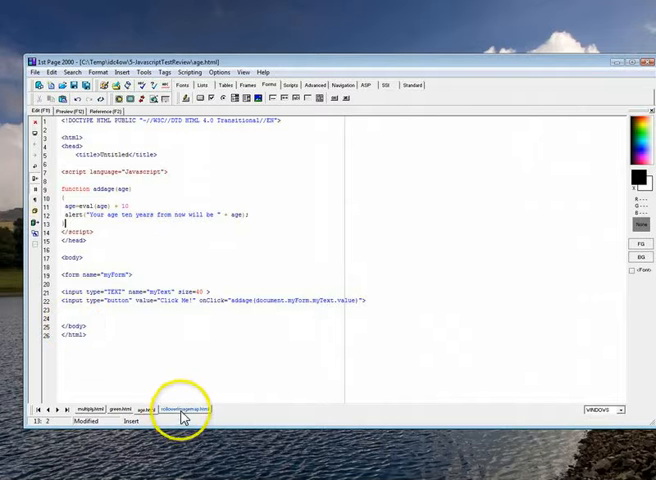
Switch to the rollingimagemap.html page to try its Book Info rollover
click(182, 408)
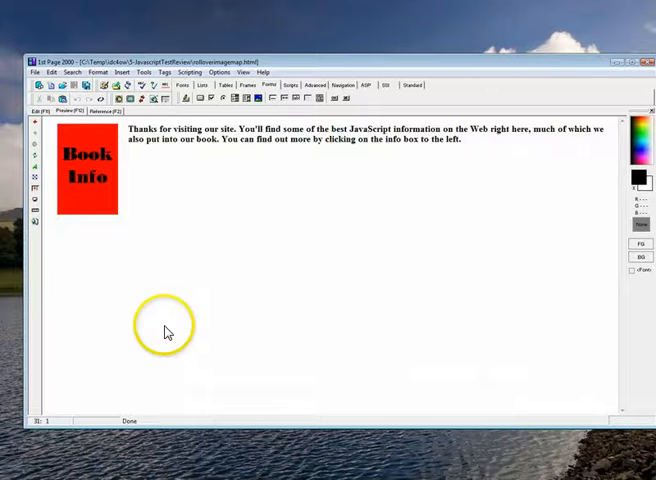
mouse_move(196, 236)
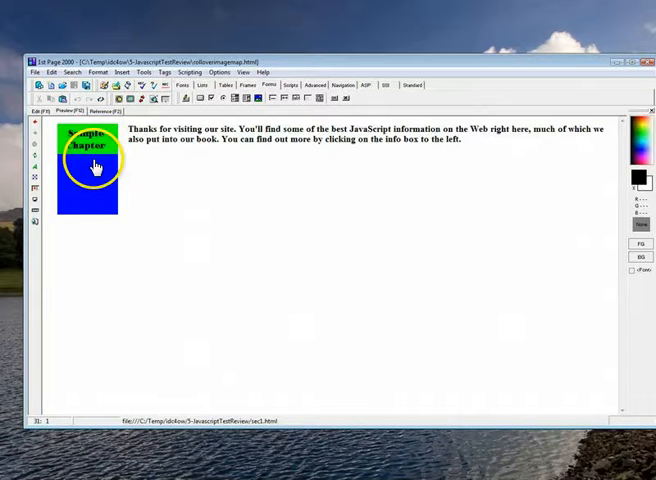
mouse_move(88, 144)
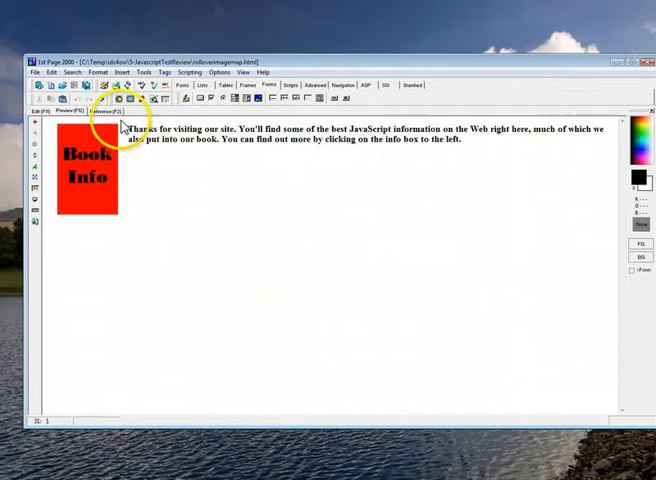
mouse_move(110, 244)
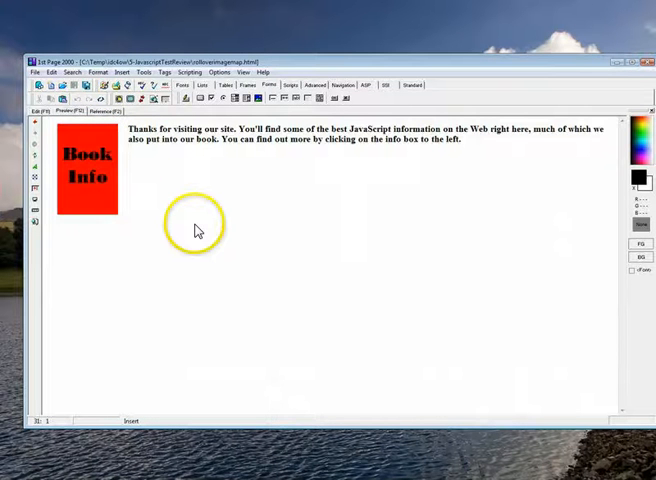
mouse_move(146, 288)
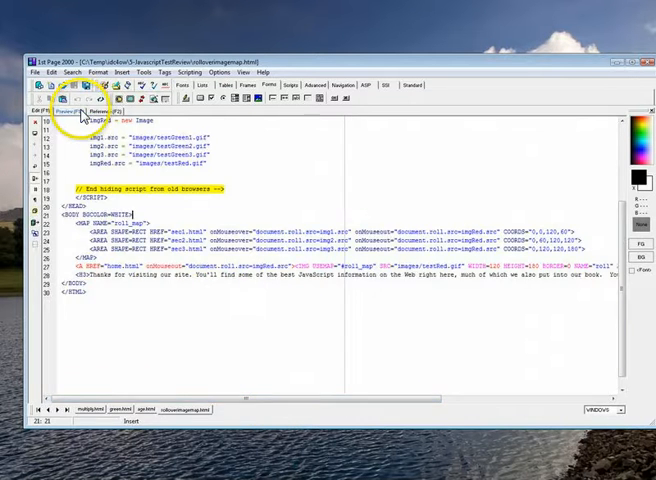
click(72, 110)
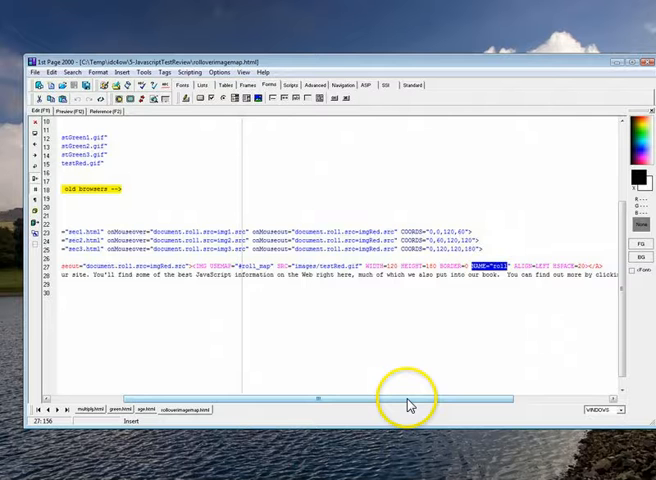
drag(406, 396, 318, 400)
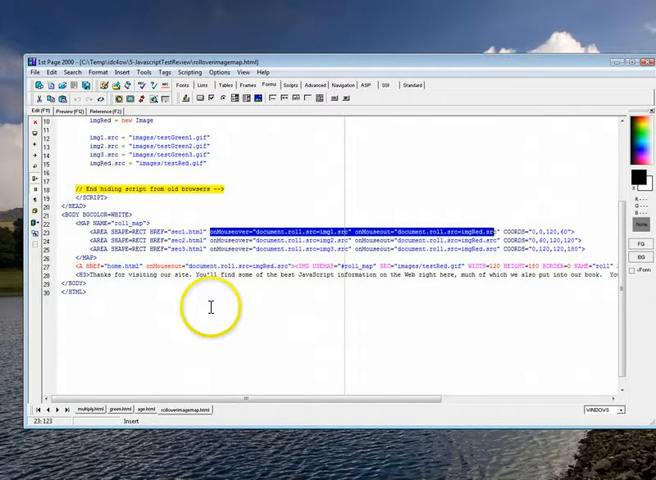
click(84, 98)
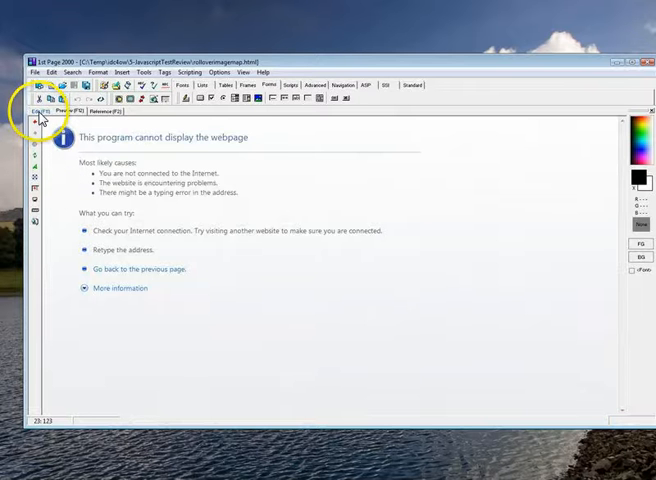
click(44, 110)
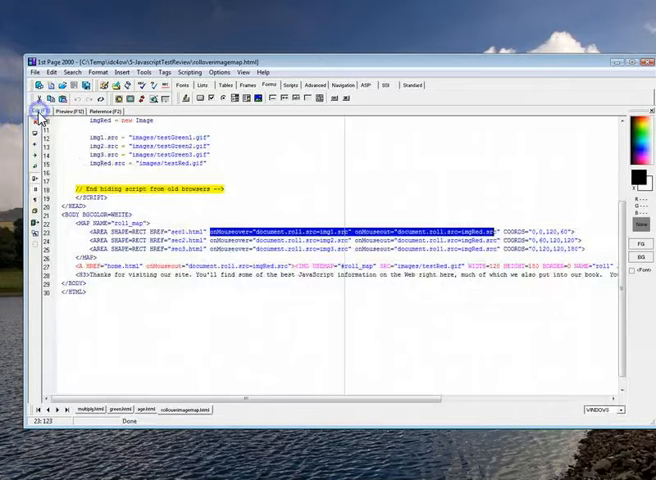